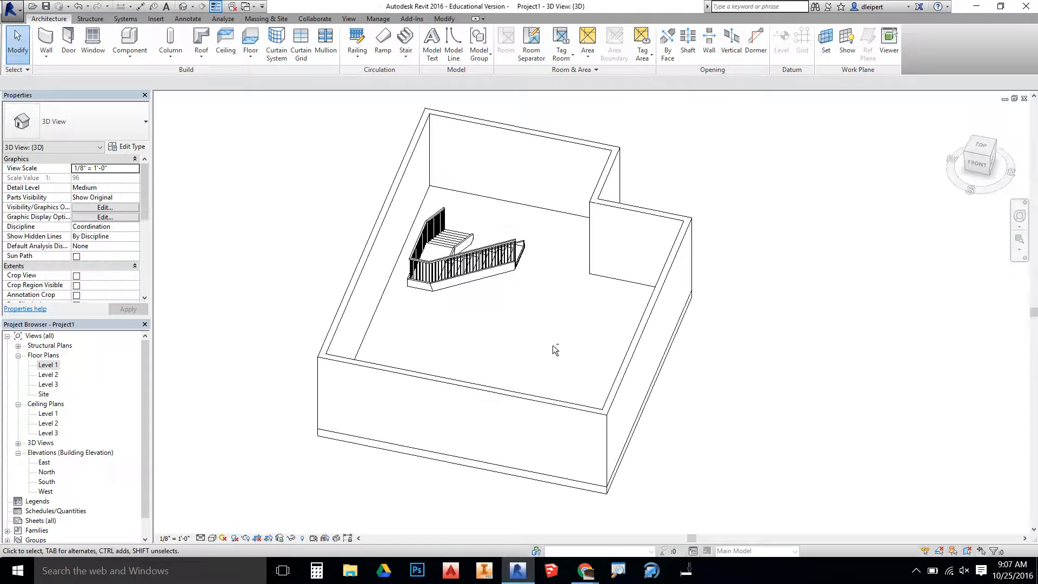
Cut a building section through the stair on the Level 1 floor plan.
left_click_drag(554, 351, 496, 144)
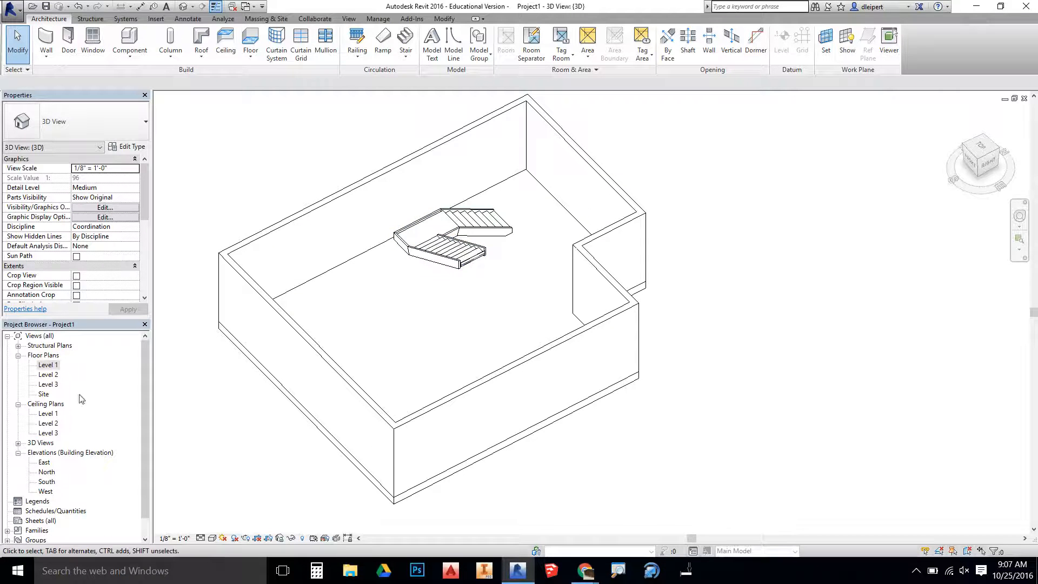
double_click(49, 364)
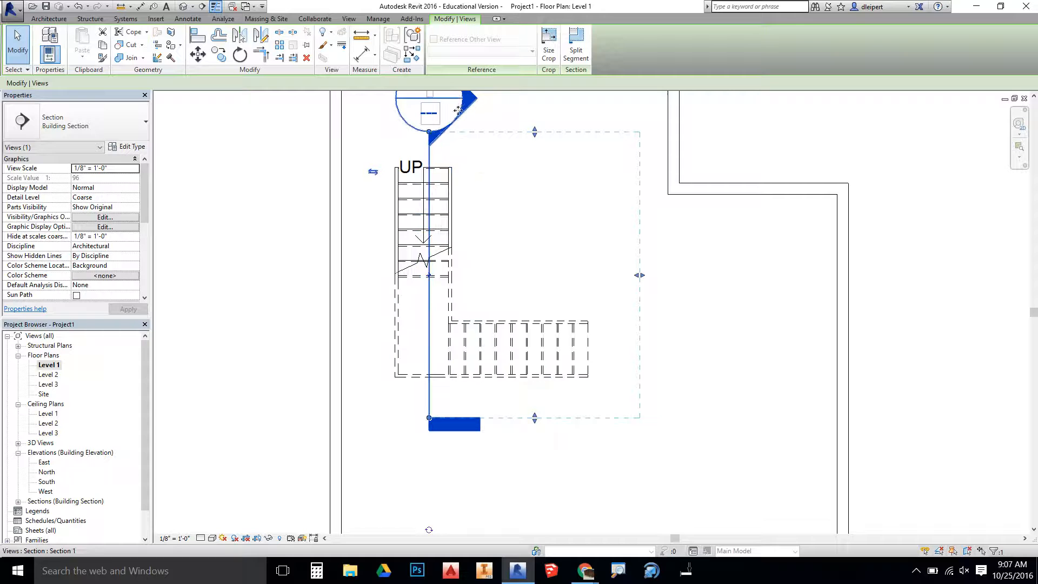
right_click(453, 112)
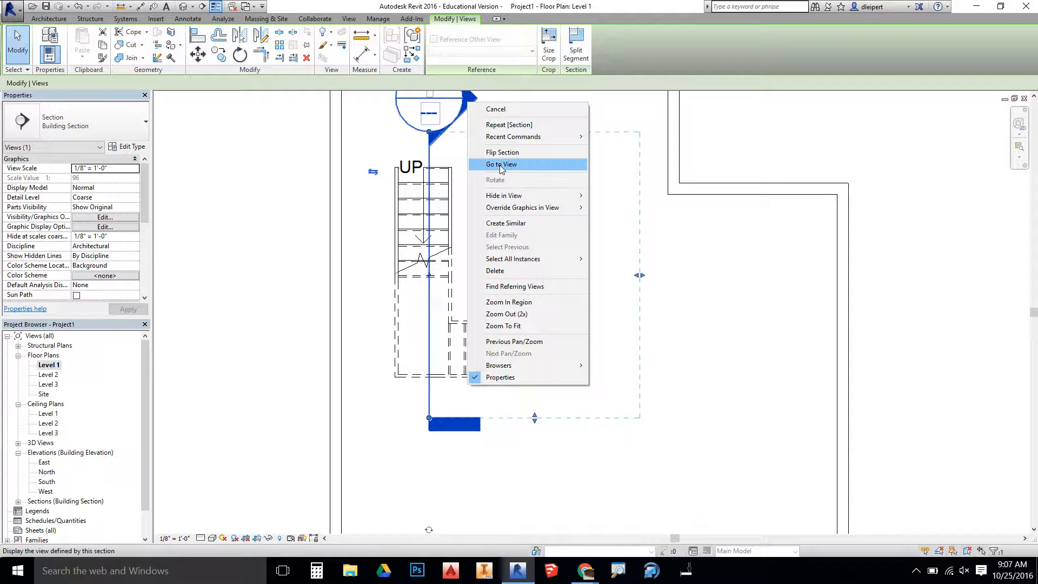
Go to the Section 1 view, widen its crop region, and reopen it from the plan.
left_click(501, 165)
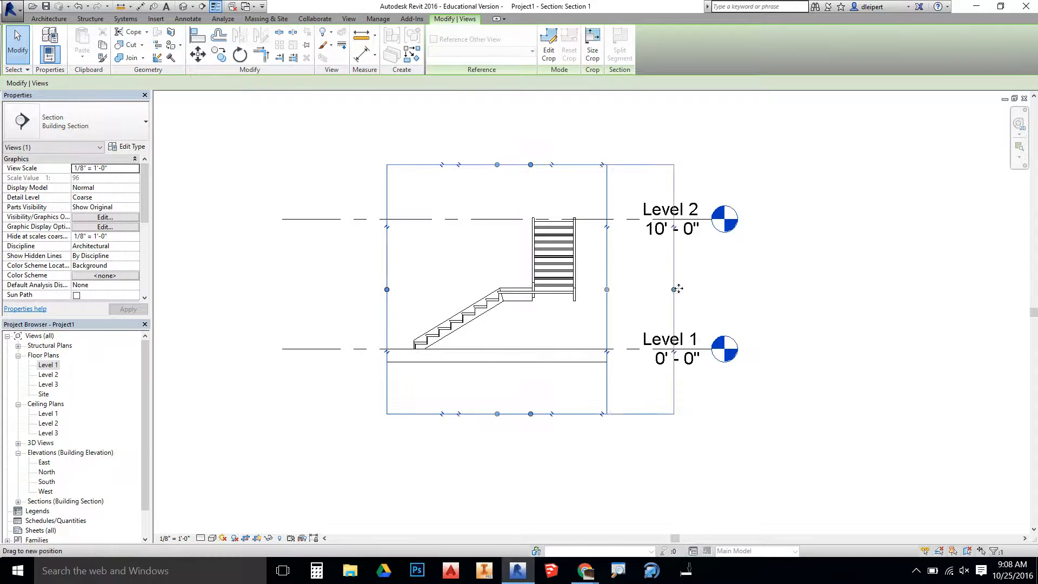
left_click_drag(605, 289, 695, 279)
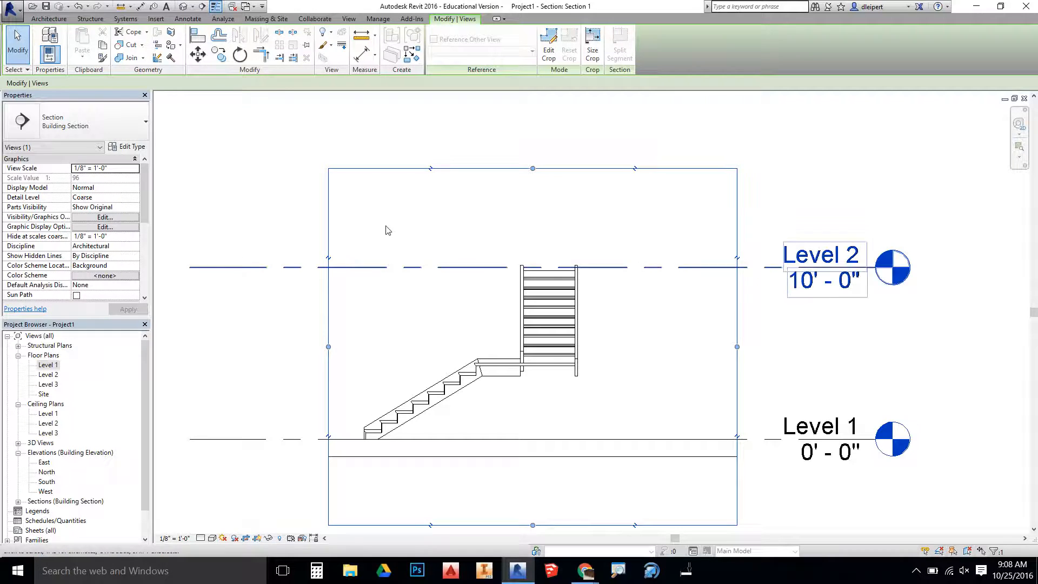
double_click(47, 365)
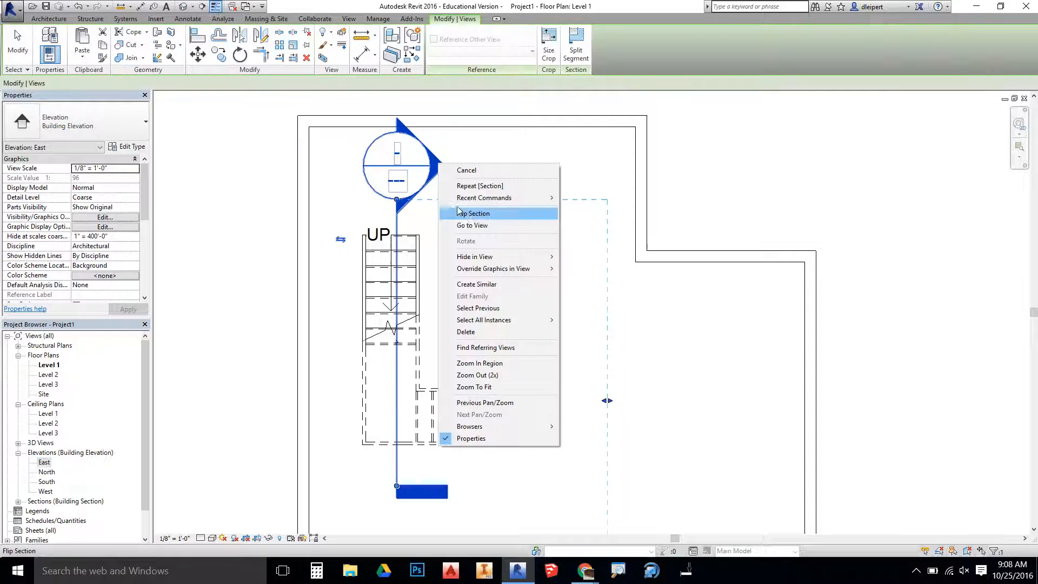
left_click(472, 225)
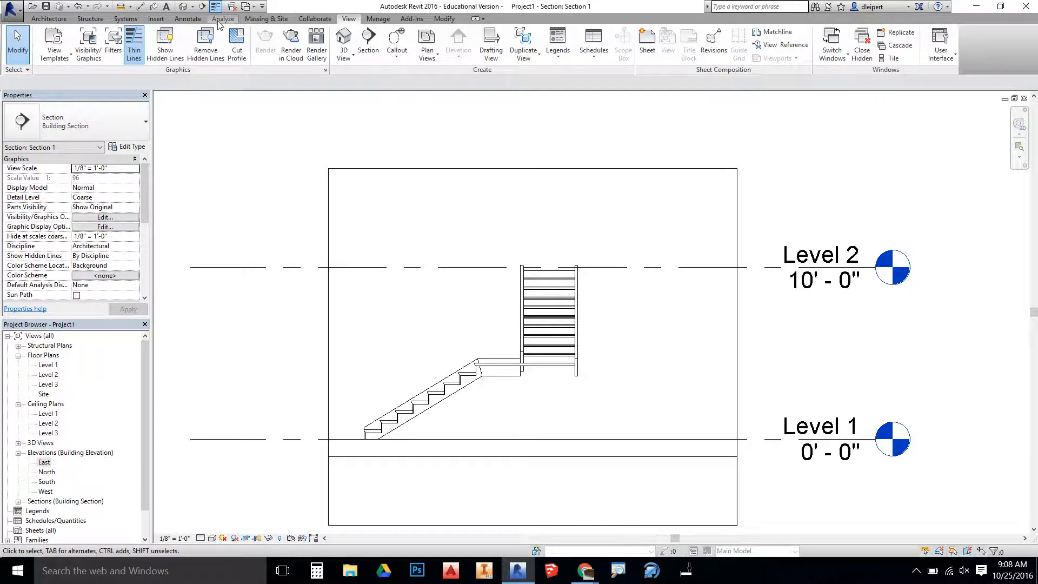
Draw an 80-inch vertical detail line above a stair tread and select it.
left_click(187, 19)
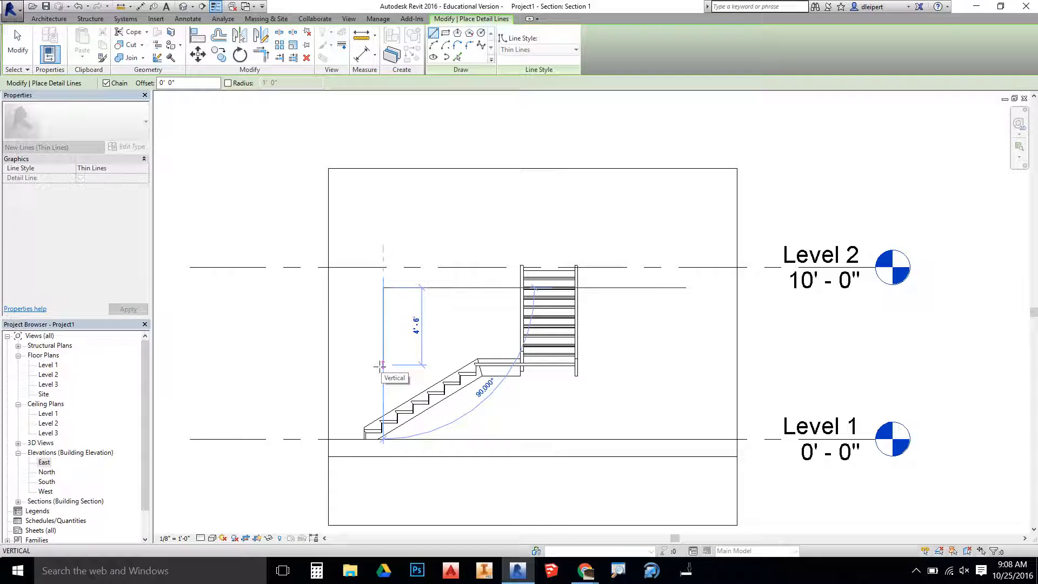
type("80\"")
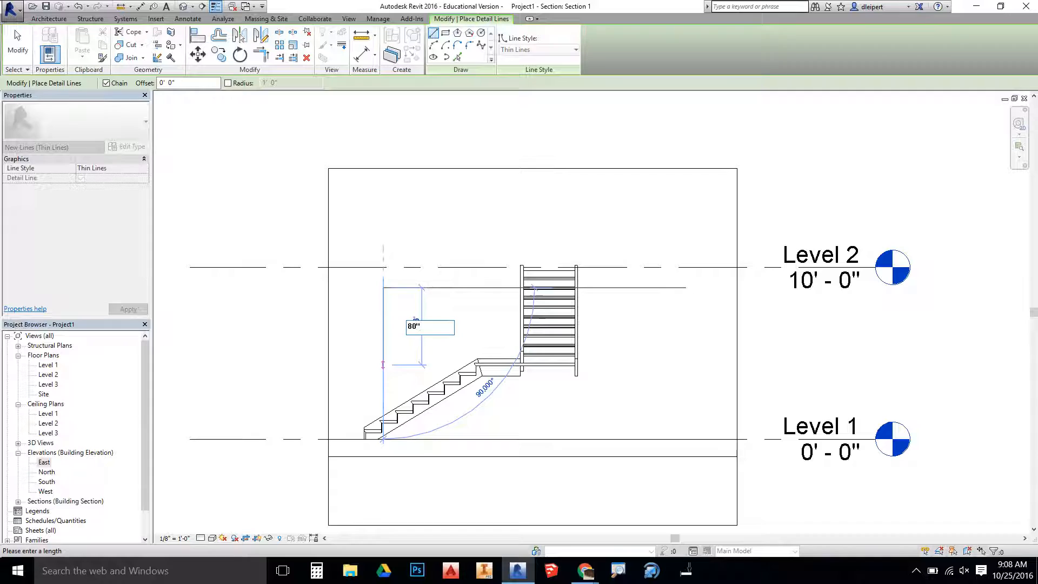
left_click(187, 18)
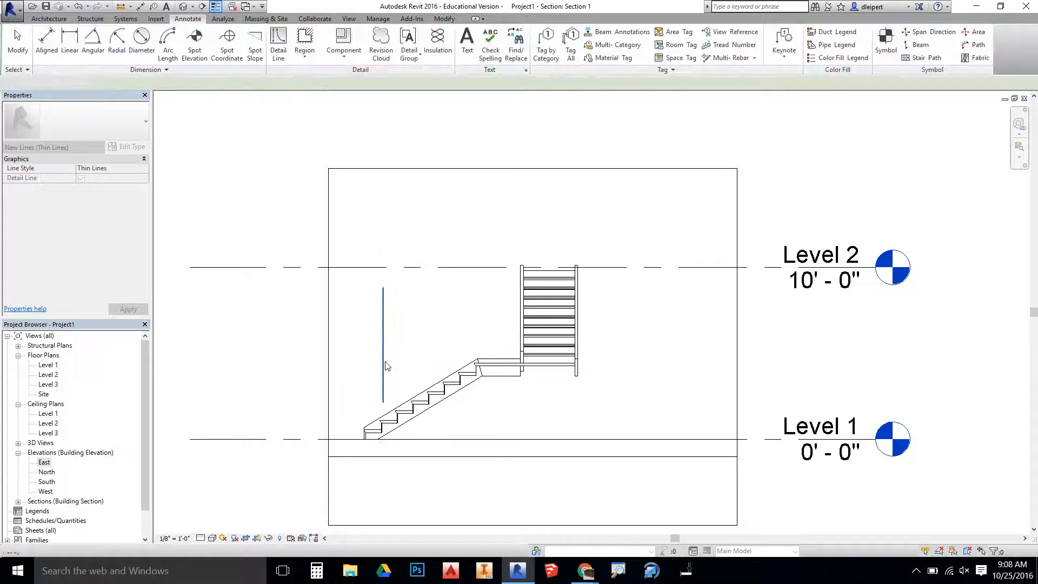
left_click(382, 335)
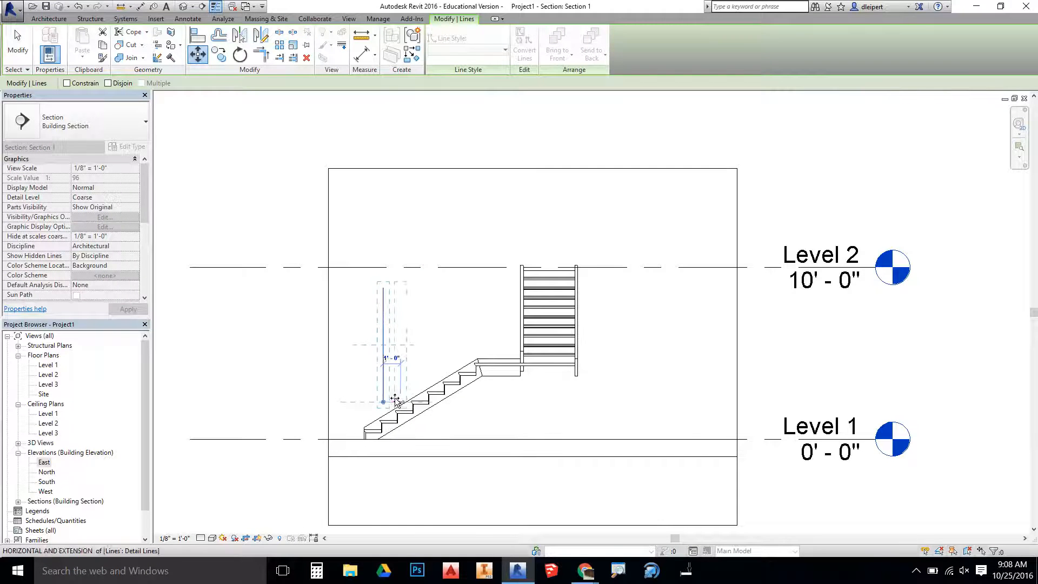
Snap the headroom line onto a tread nosing, check it, then go to the Level 2 floor plan.
left_click_drag(383, 402, 414, 402)
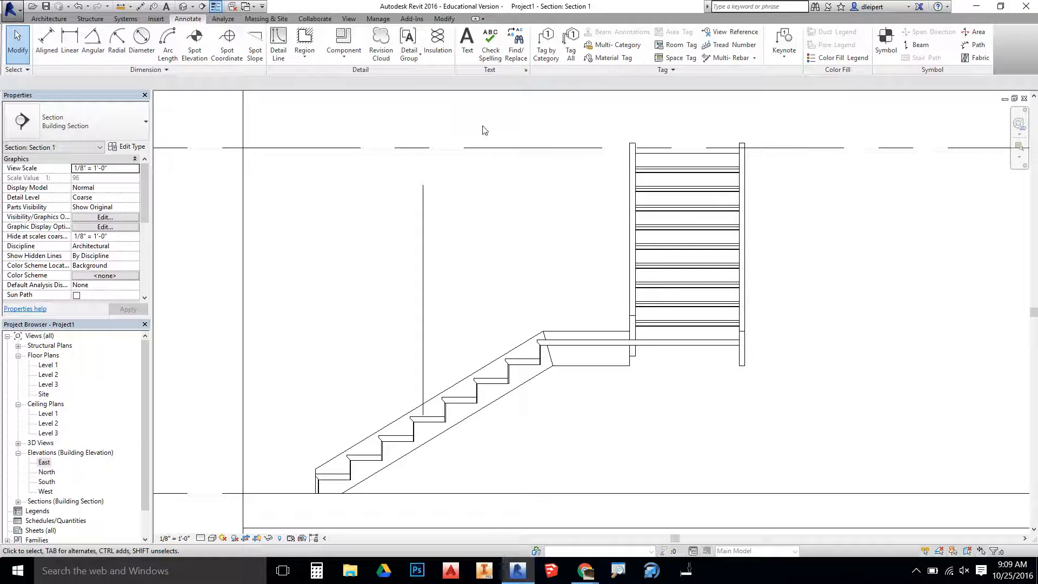
mouse_move(418, 183)
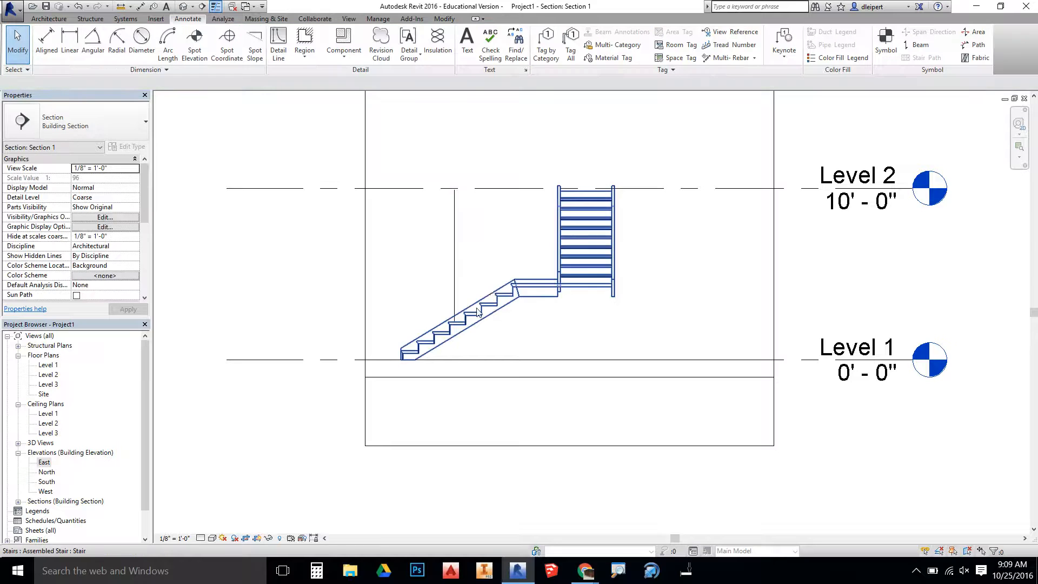
left_click(486, 281)
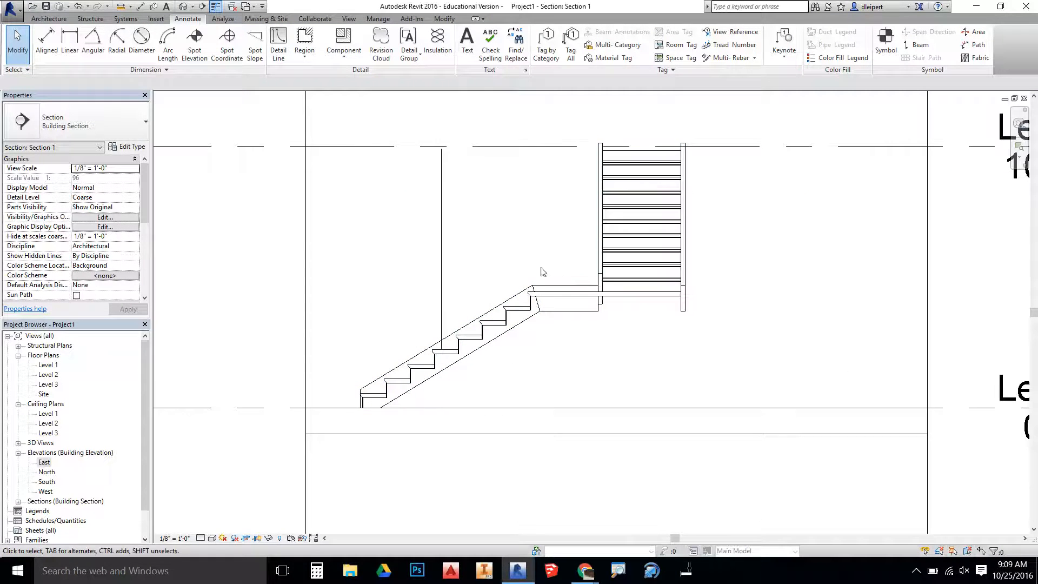
left_click(522, 313)
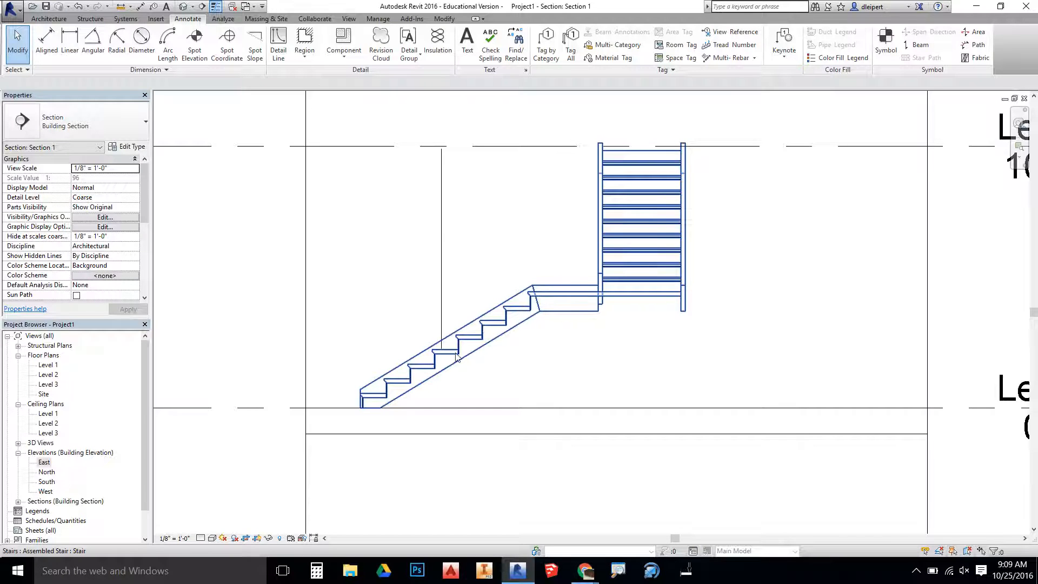
mouse_move(434, 355)
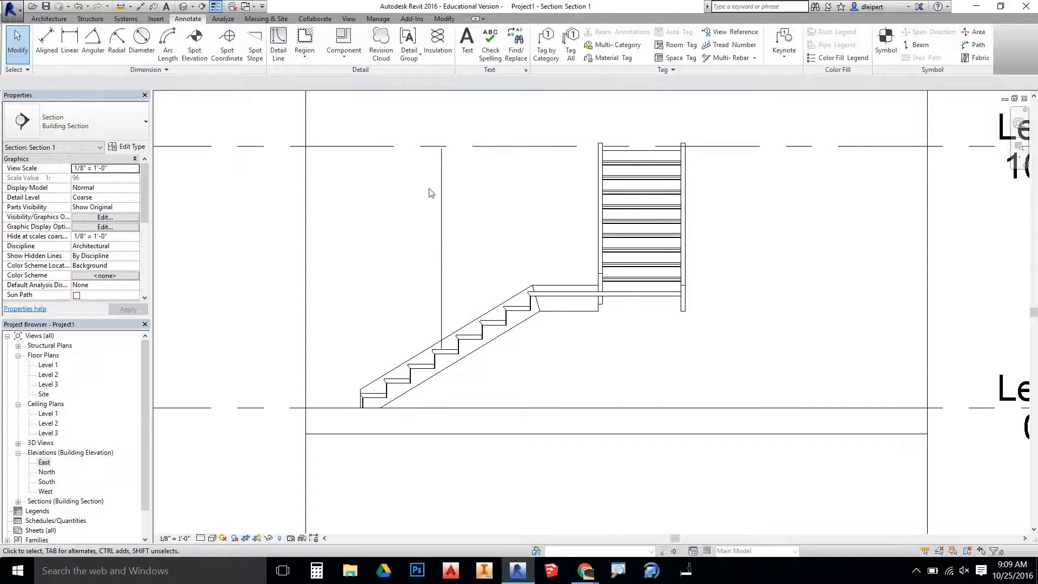
left_click(437, 146)
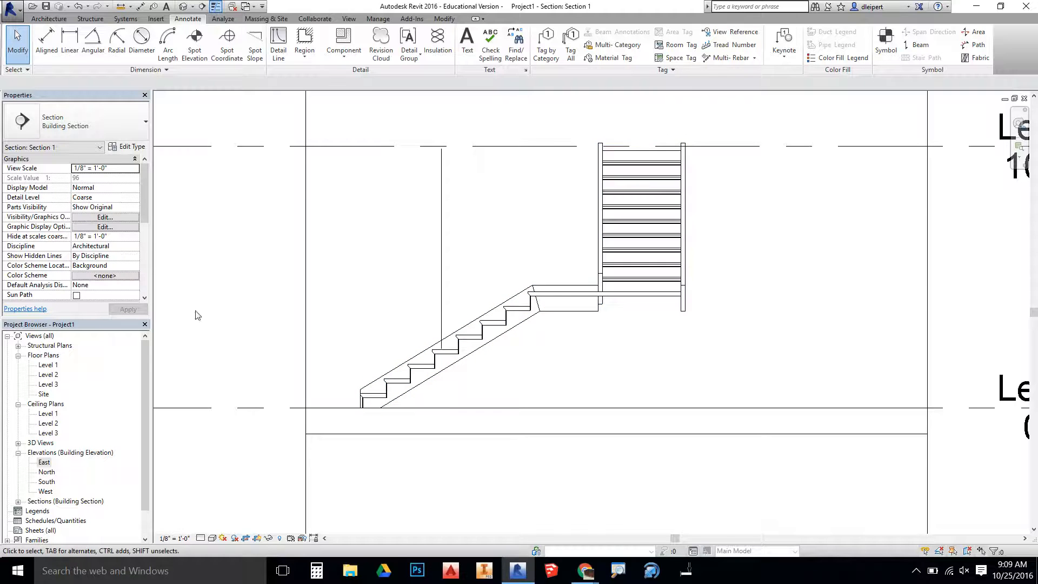
double_click(49, 374)
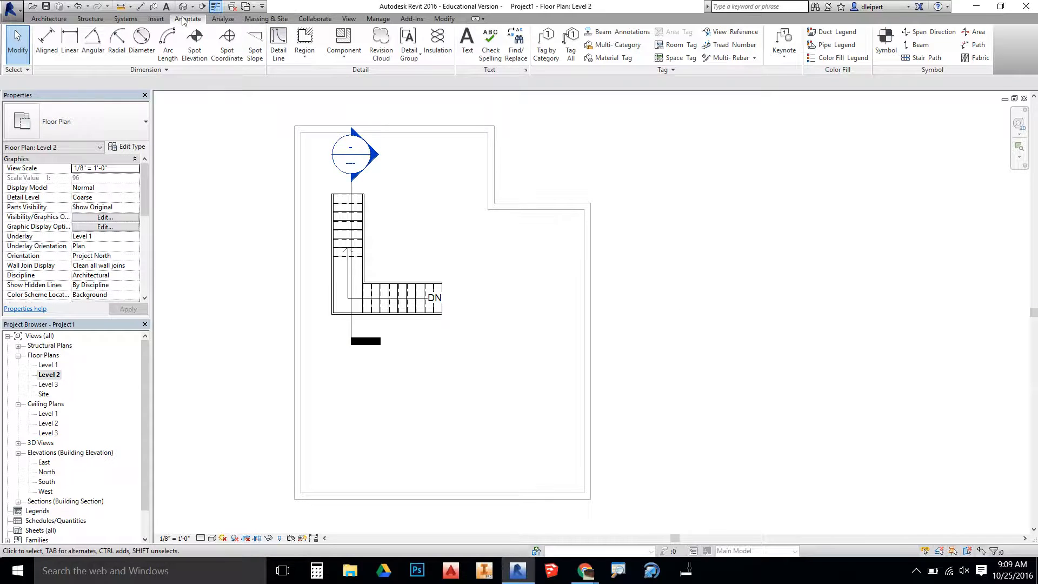
Sketch a Level 2 floor boundary along the walls with an opening around the stair and finish it.
left_click(49, 19)
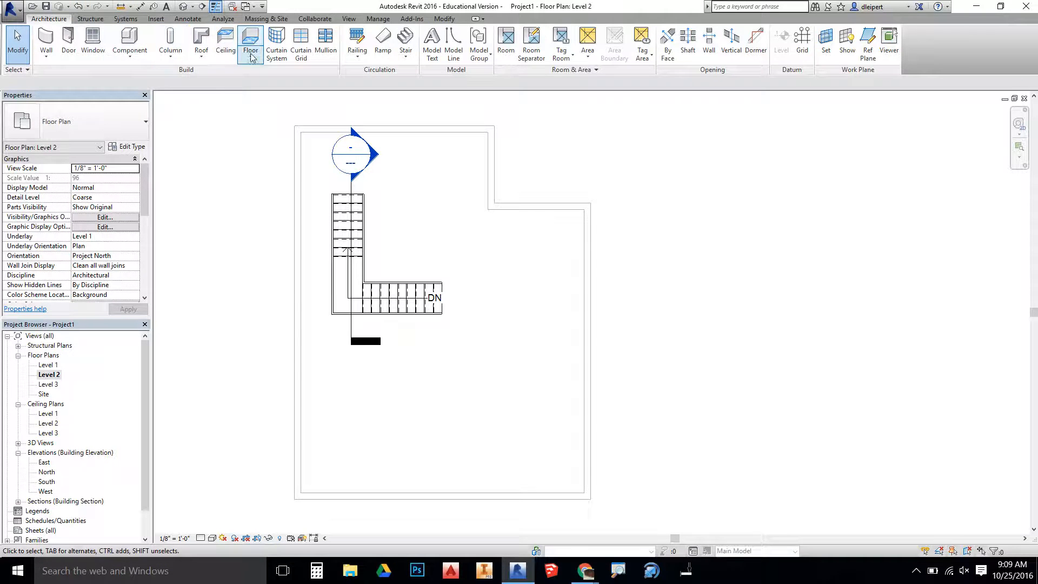
left_click(250, 43)
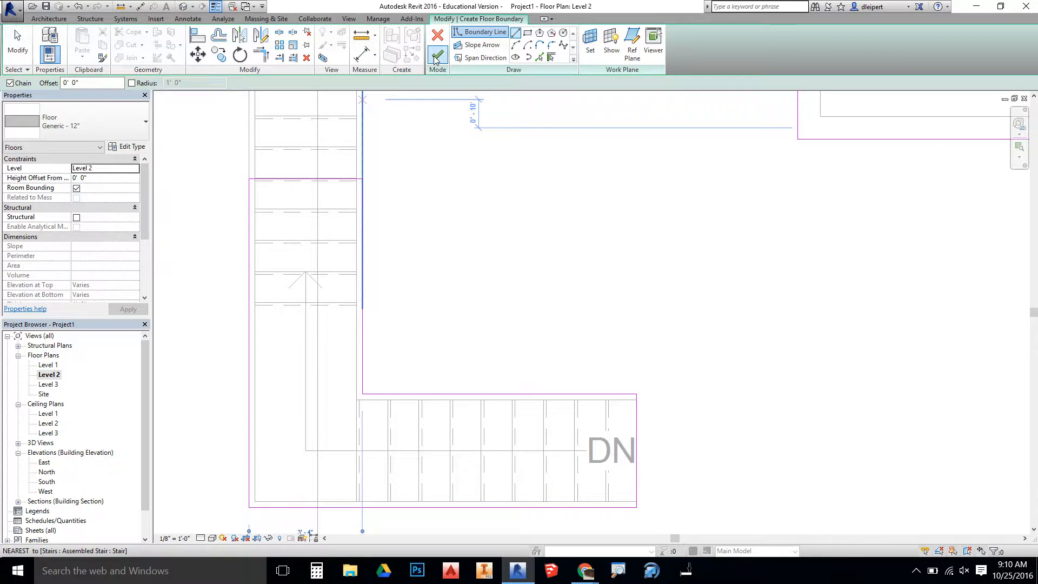
left_click(436, 55)
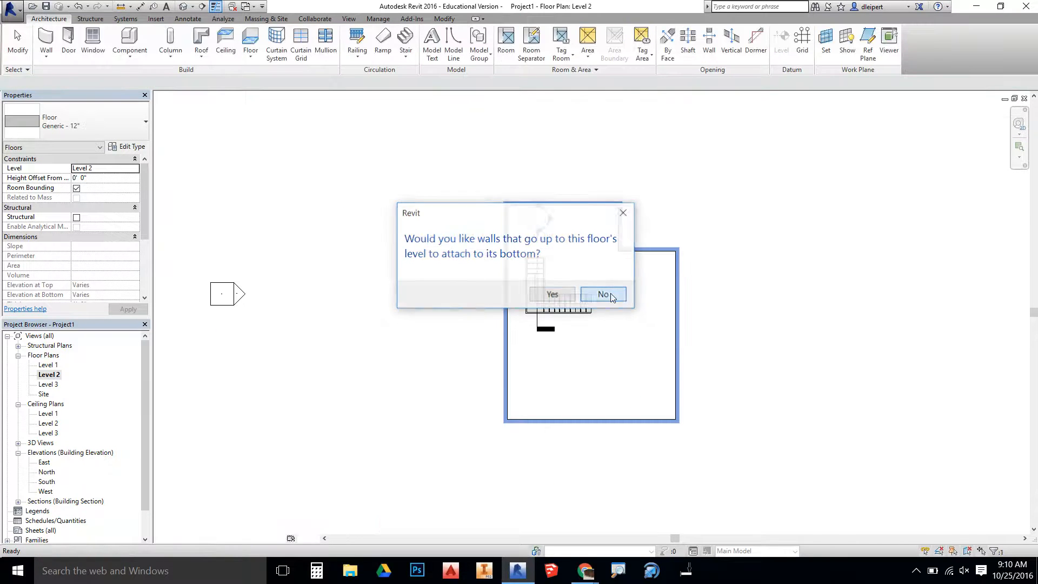
Decline attaching walls so the Level 2 floor completes with its stair opening.
left_click(604, 294)
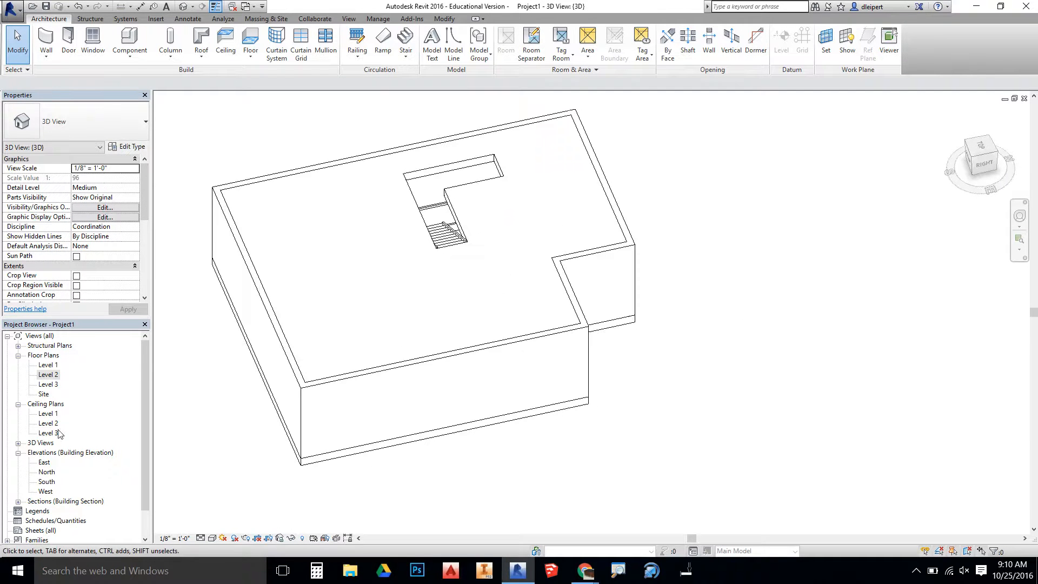
mouse_move(55, 376)
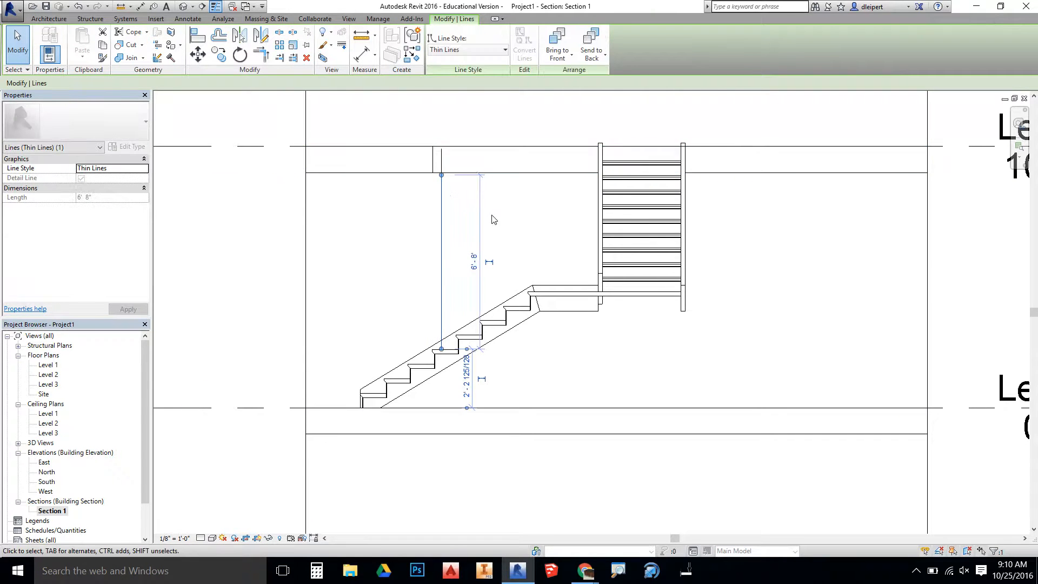
mouse_move(440, 350)
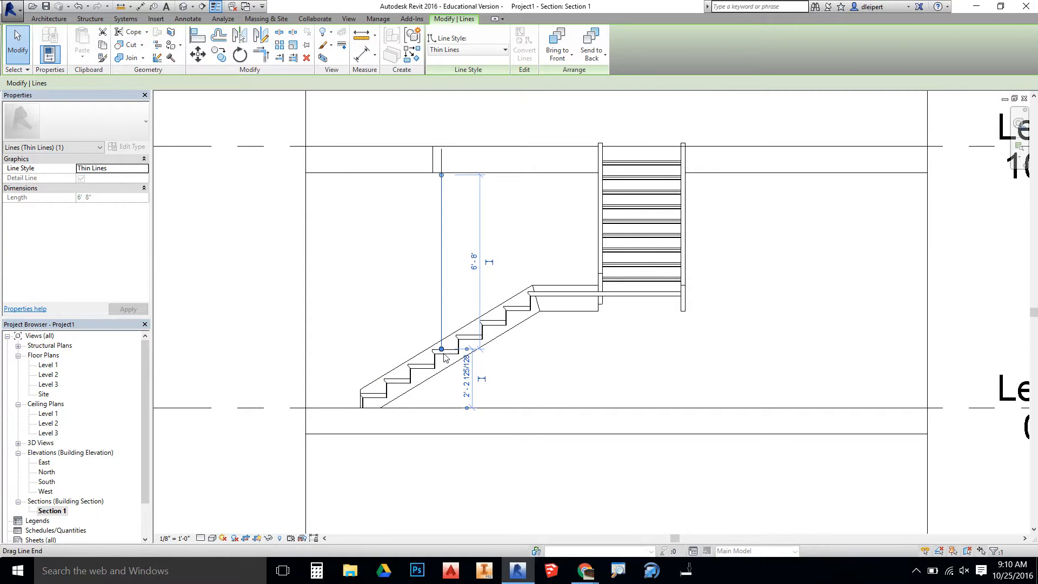